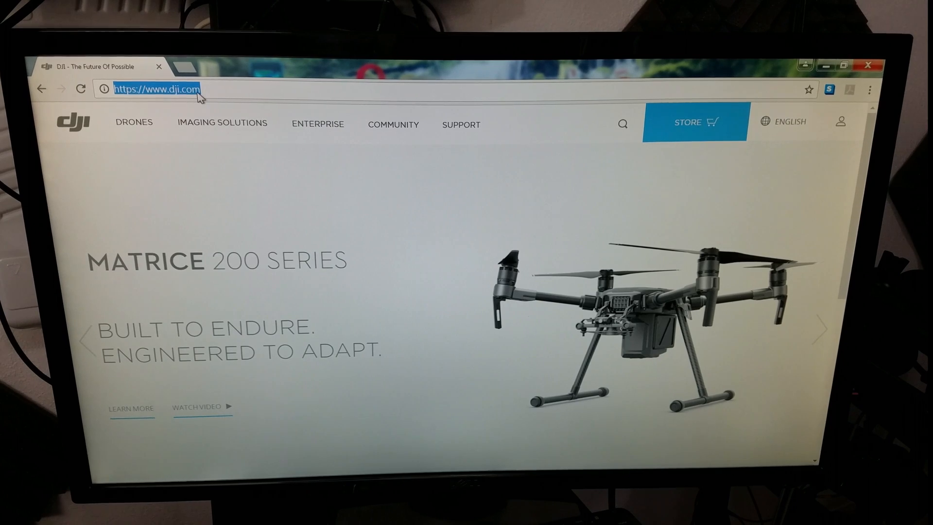
Open the Phantom 4 Pro product page from the DJI site's Drones menu.
click(134, 123)
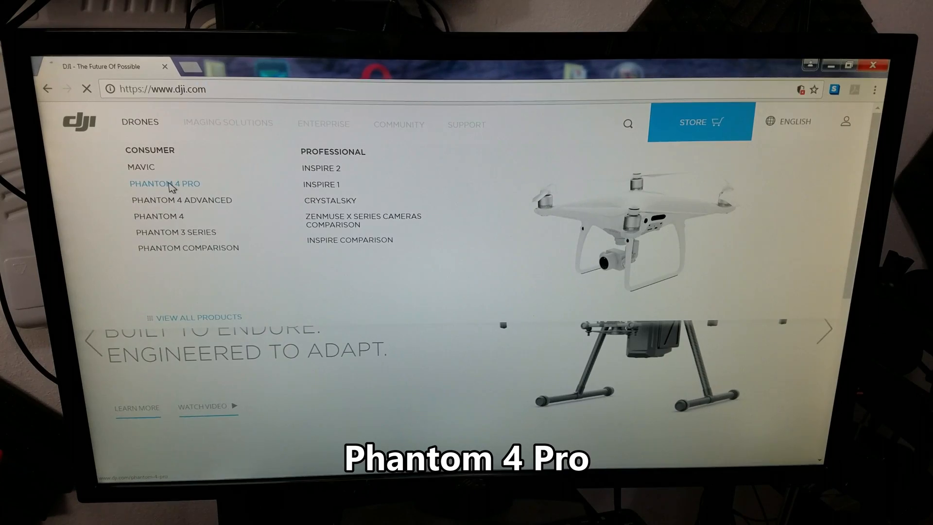
click(141, 167)
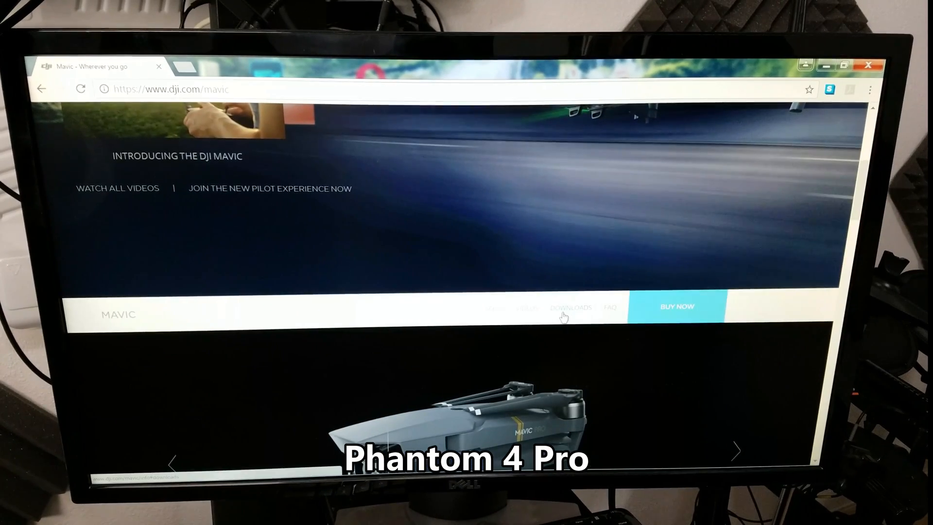
Jump to the Phantom 4 Pro downloads section and scroll down to the software downloads.
click(571, 307)
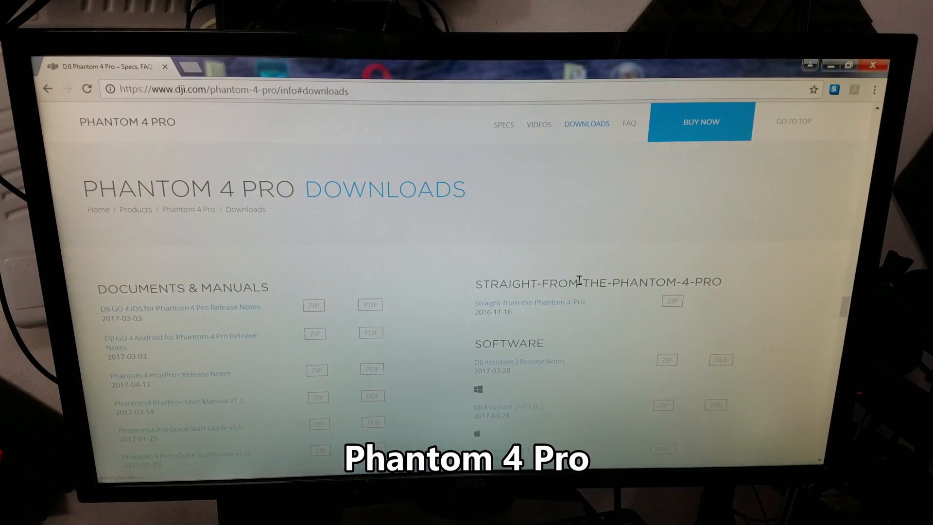
scroll(down, 3)
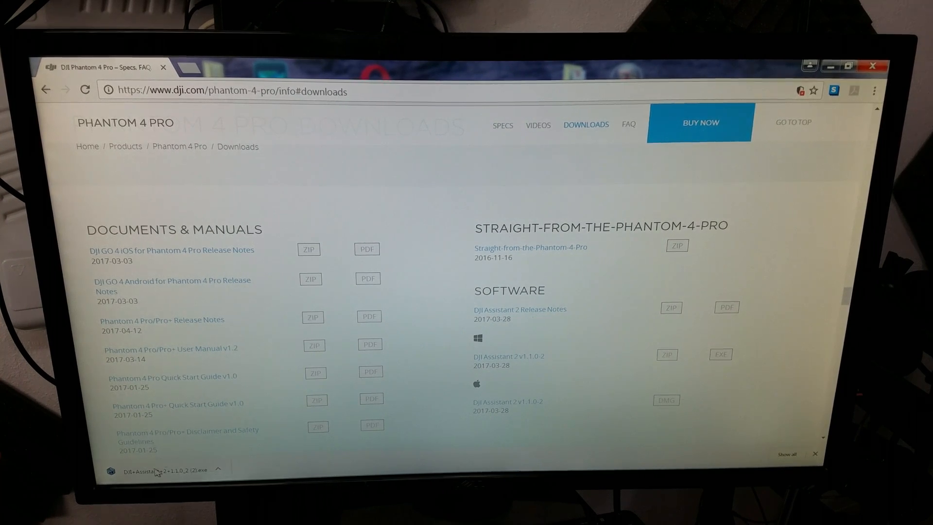
Run the newest installer, DJI+Assistant+2+1.1.0_2 (2).exe, from Chrome's Downloads list.
click(873, 90)
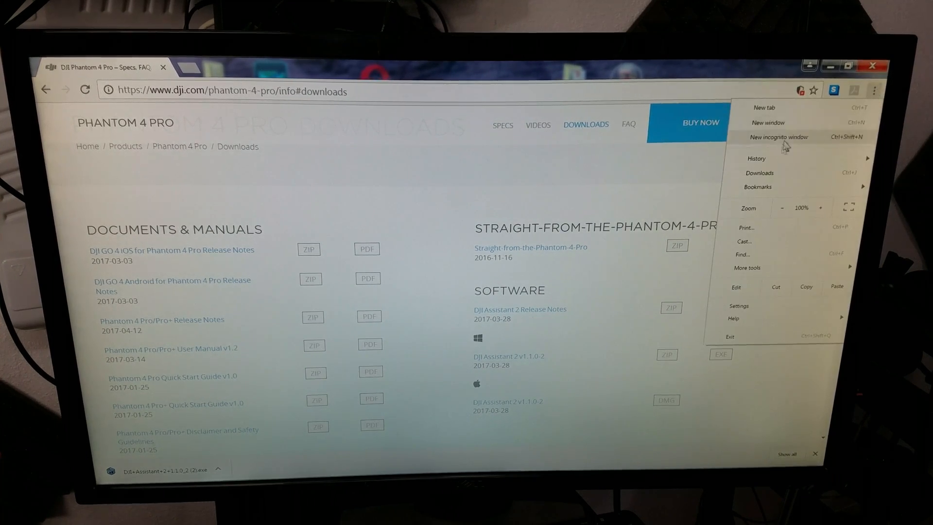
click(760, 173)
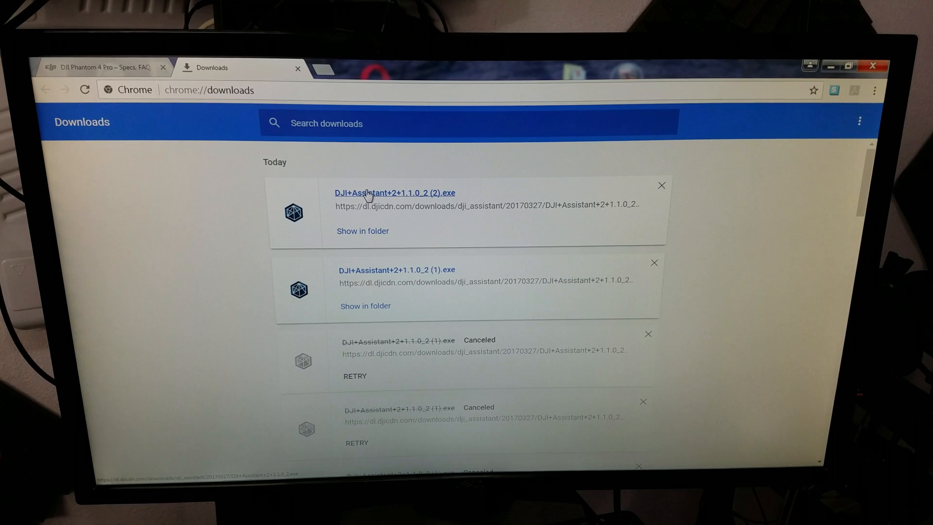
click(369, 193)
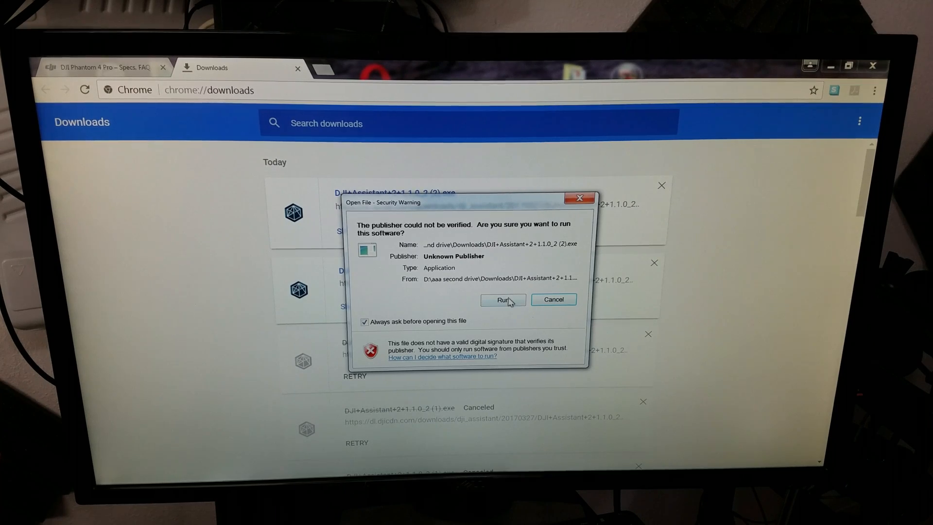
Allow the unverified installer, accept the license, and keep the DJI Product\DJI Assistant 2 folder.
click(503, 300)
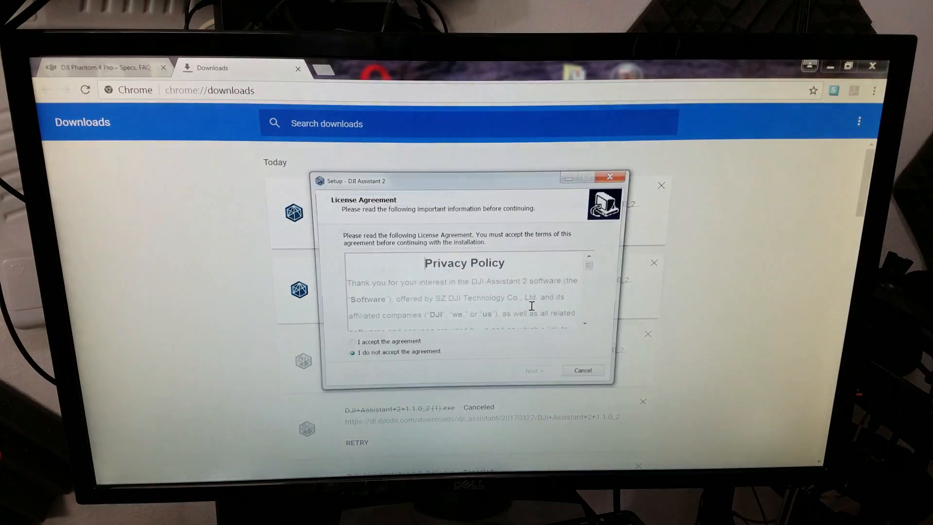
click(351, 341)
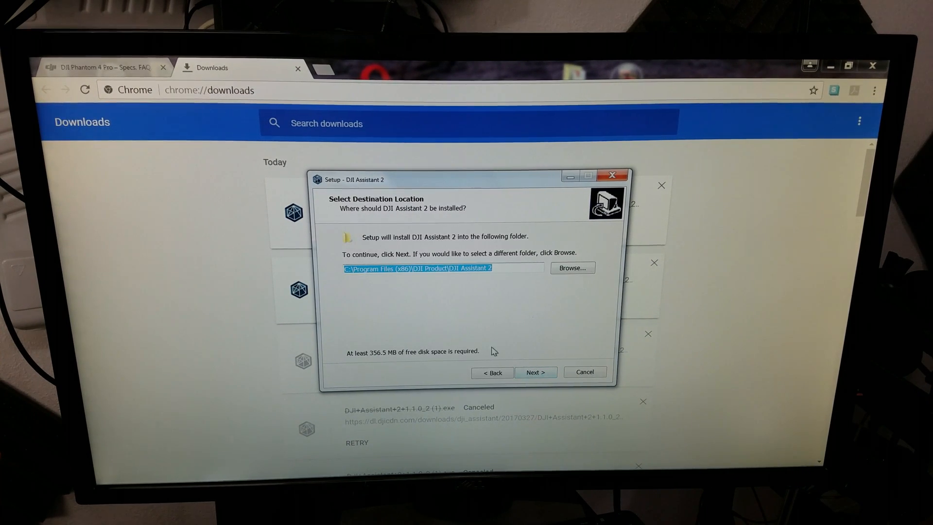
click(536, 372)
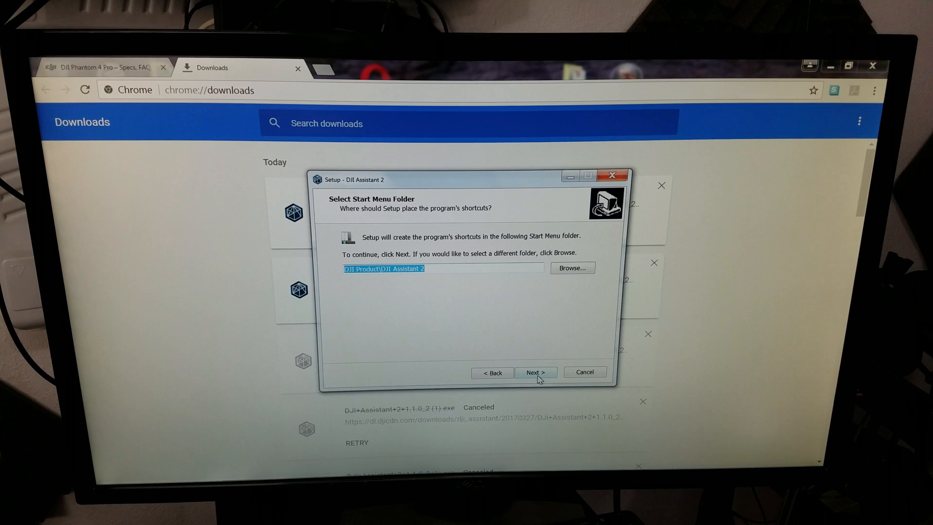
click(535, 373)
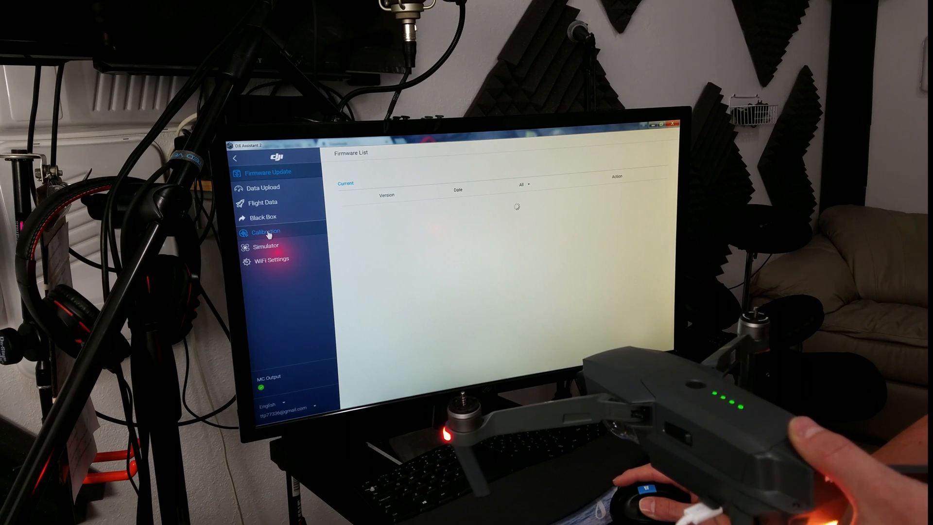
Open the Calibration section and advance through the forward camera calibration tutorial.
click(265, 232)
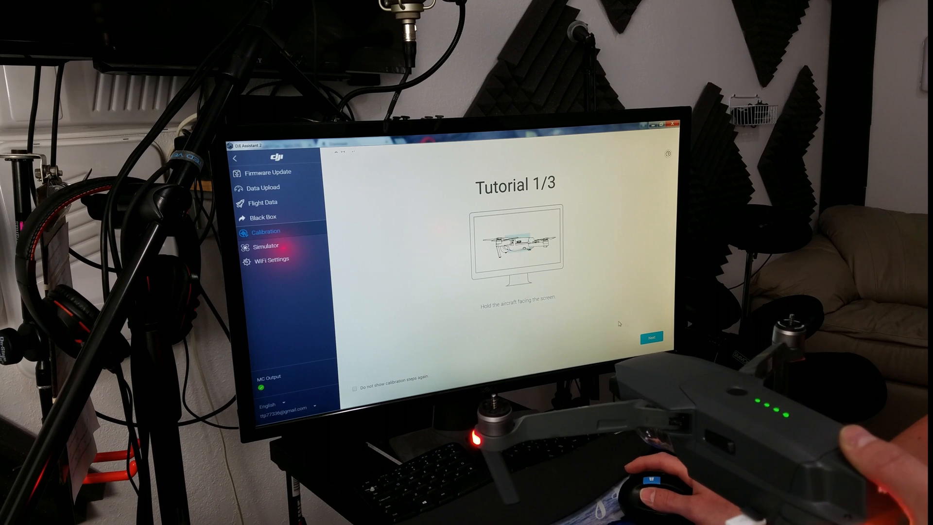
click(652, 337)
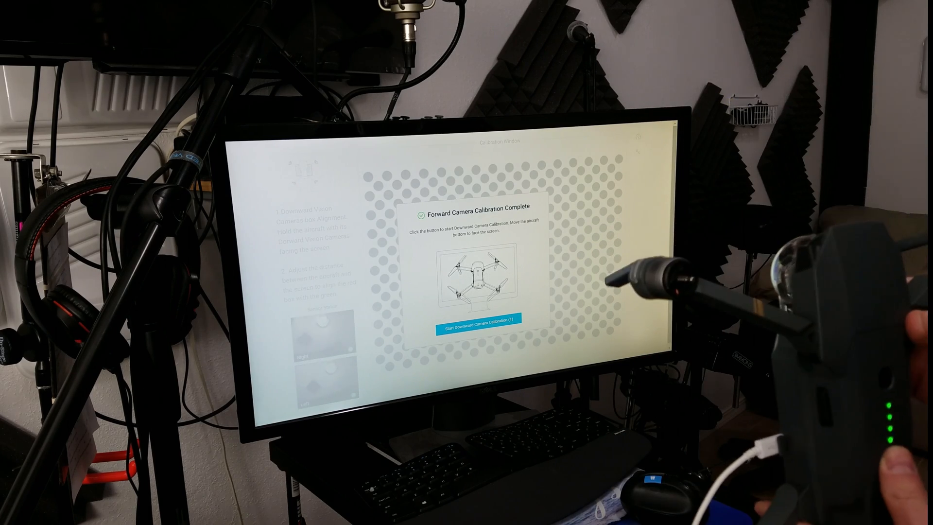
click(480, 326)
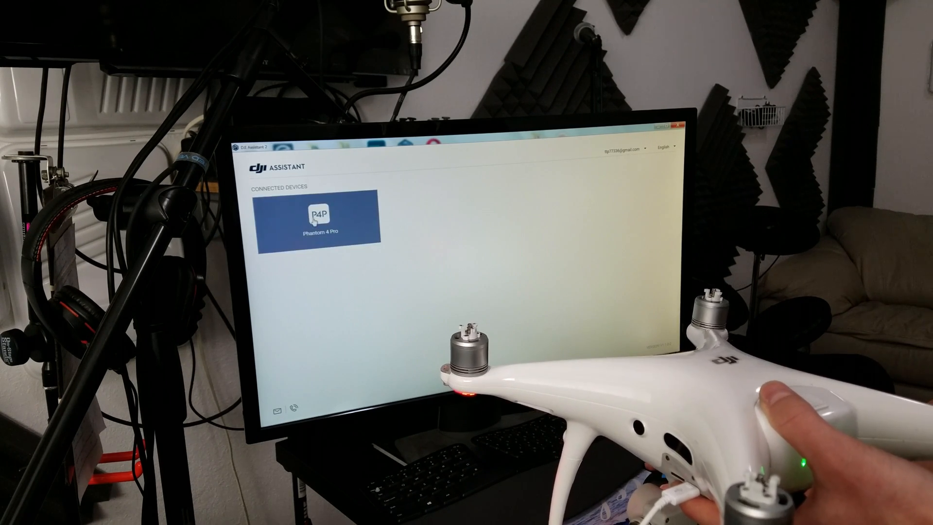
Select the Phantom 4 Pro (P4P) tile on the Connected Devices screen.
click(316, 223)
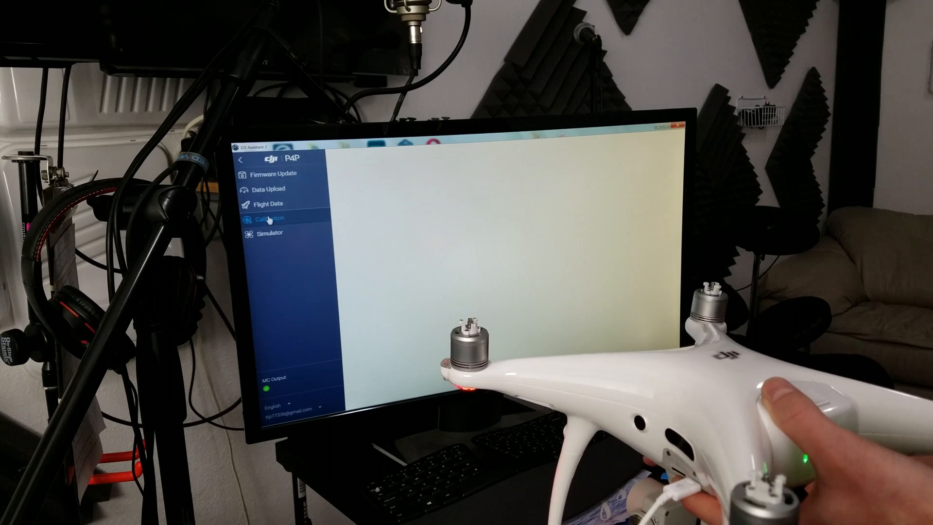
Open Calibration, finish the tutorial with Calibrate Now, then start Downward Camera Calibration.
click(269, 218)
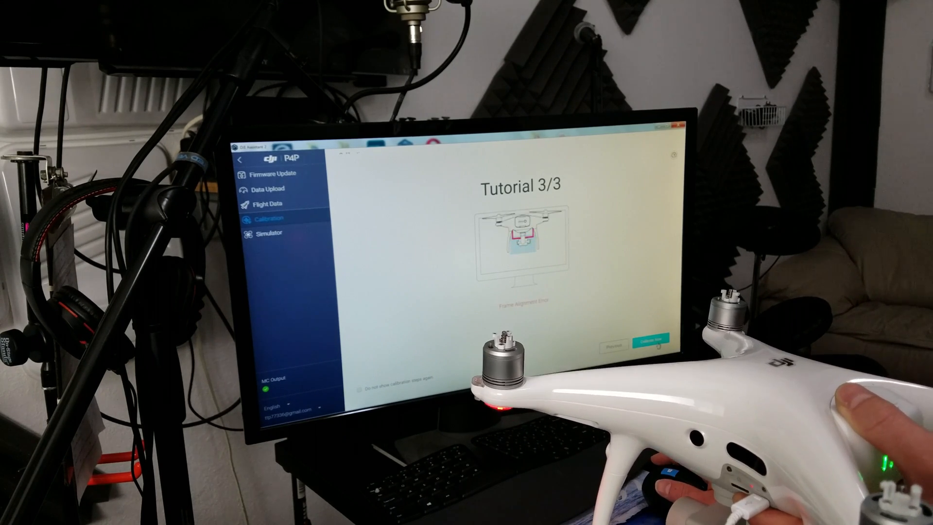
click(647, 344)
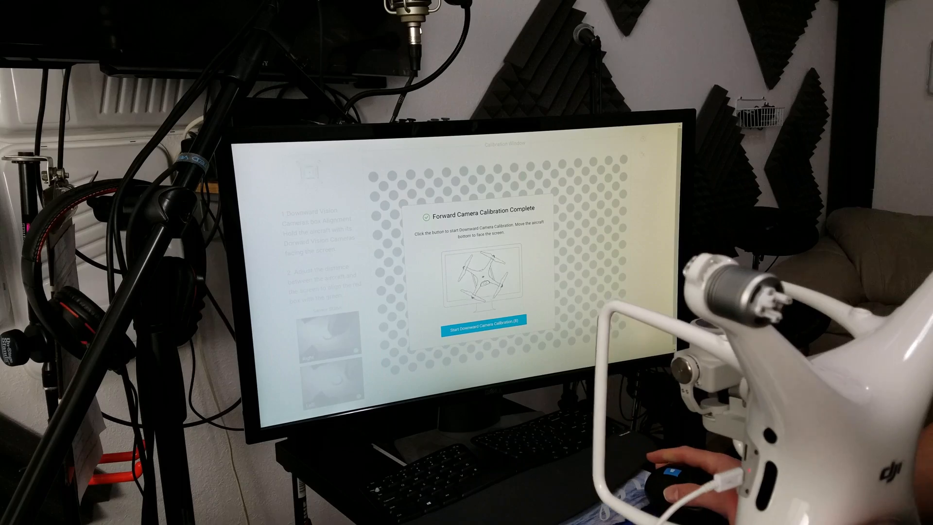
click(484, 328)
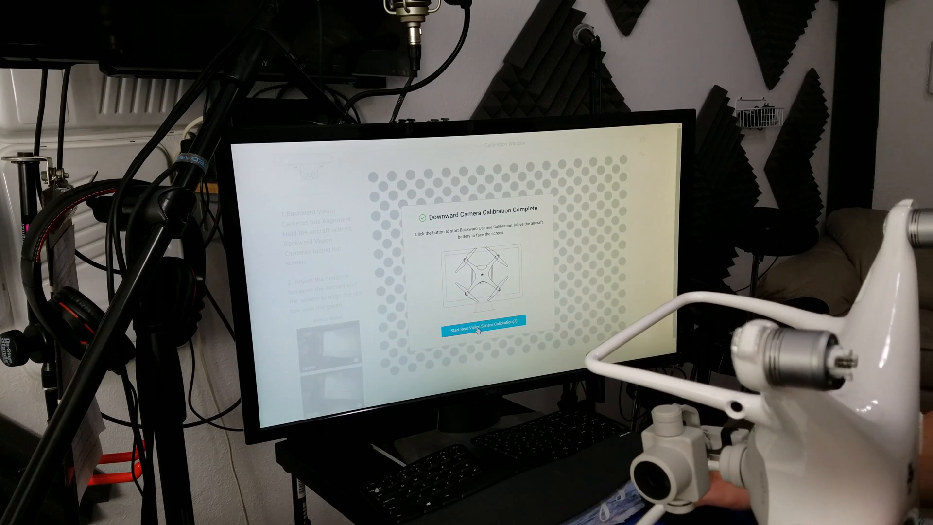
Once downward alignment completes, start the rear vision sensor calibration.
click(486, 332)
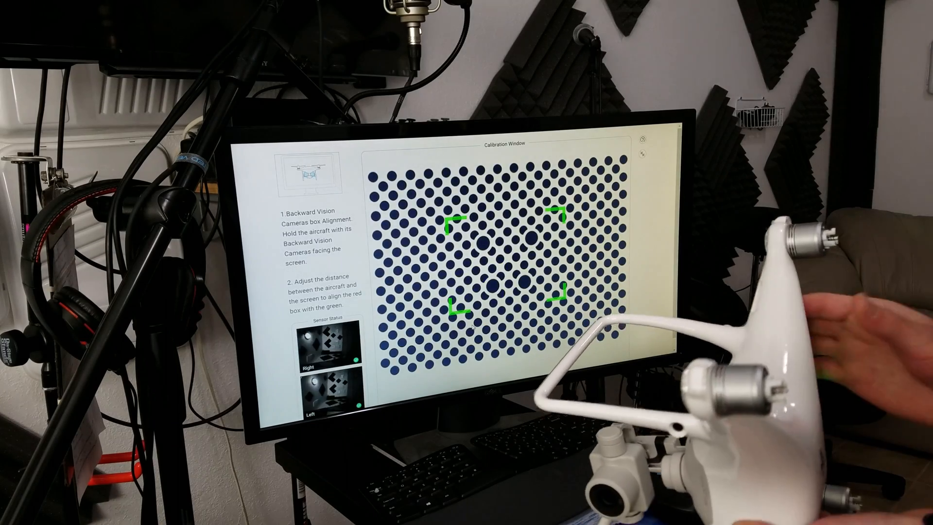